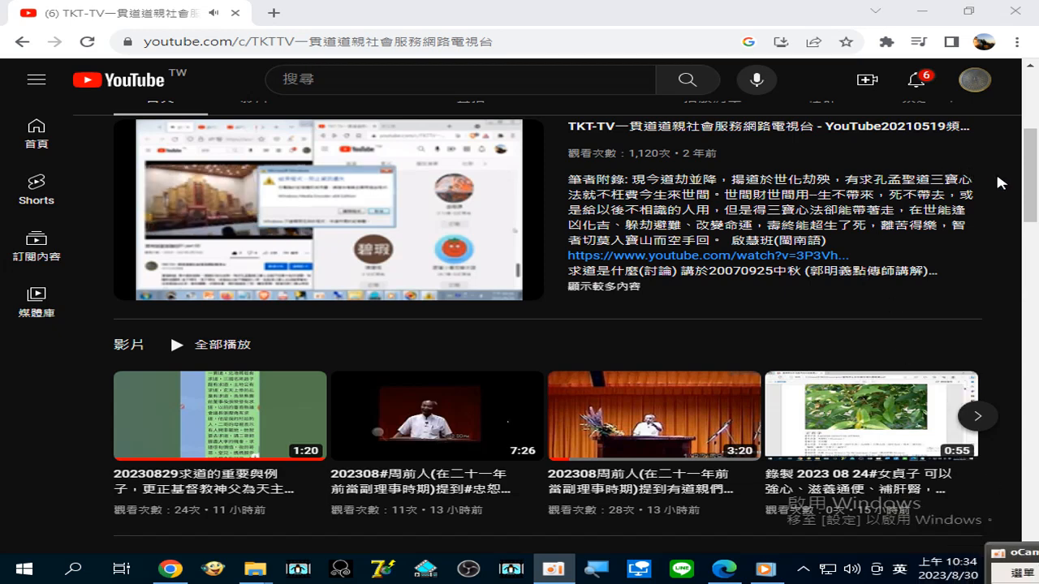
Step: Open the TKT-TV channel's featured video and scroll through its description of linked readings
scroll(up, 3)
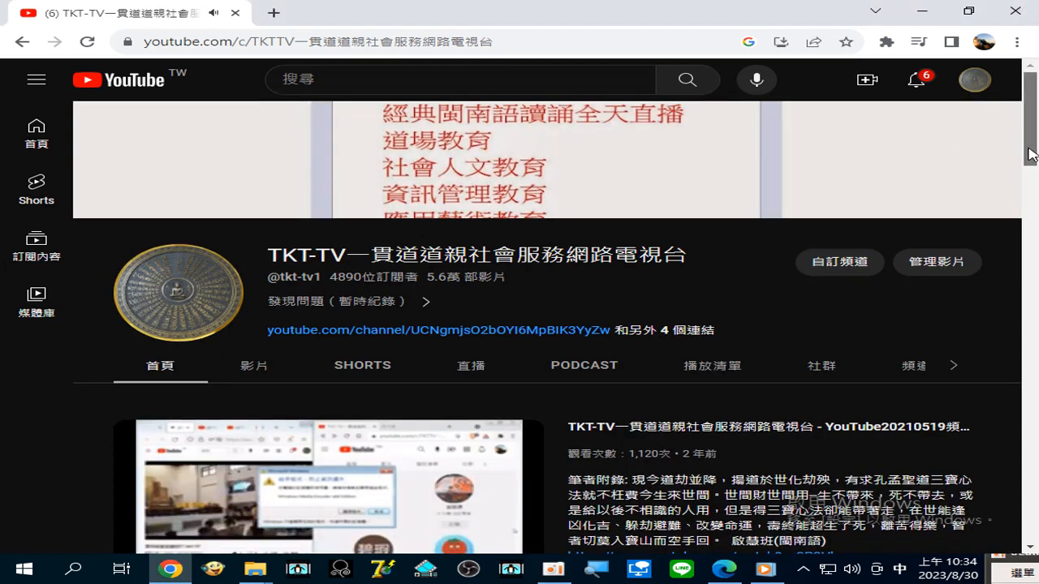
scroll(down, 3)
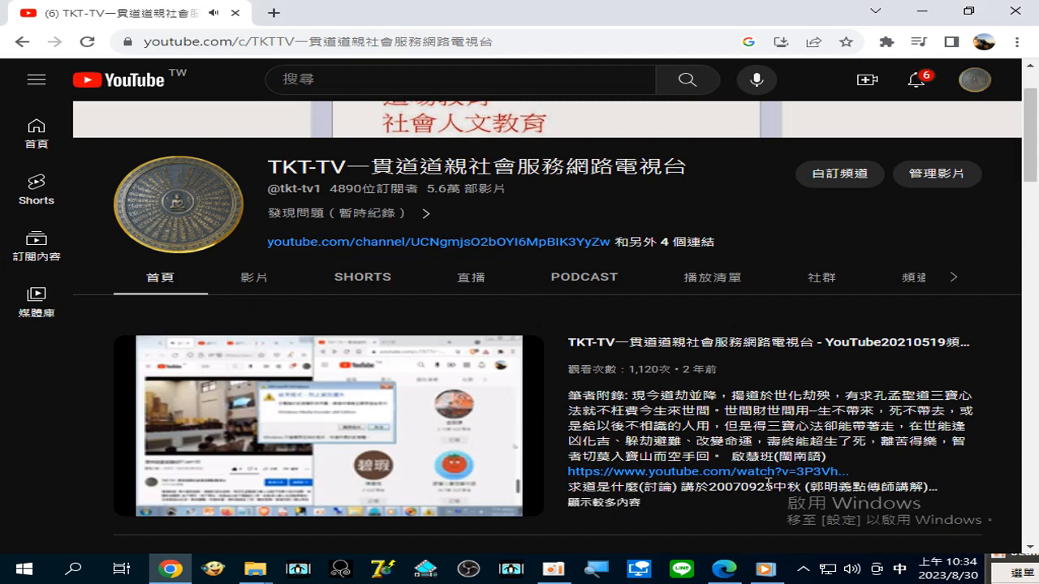
click(311, 433)
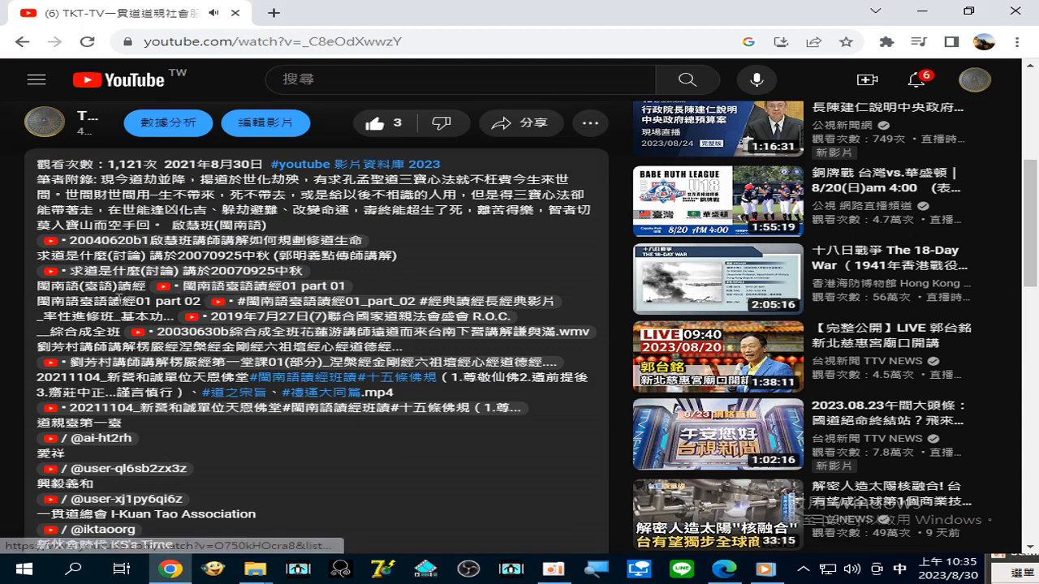
mouse_move(283, 317)
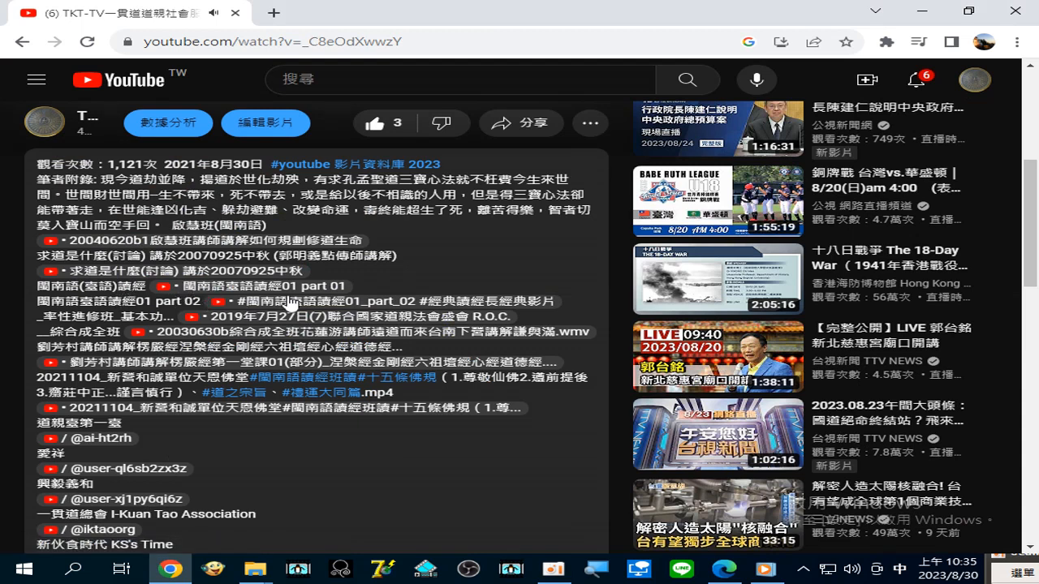
mouse_move(113, 321)
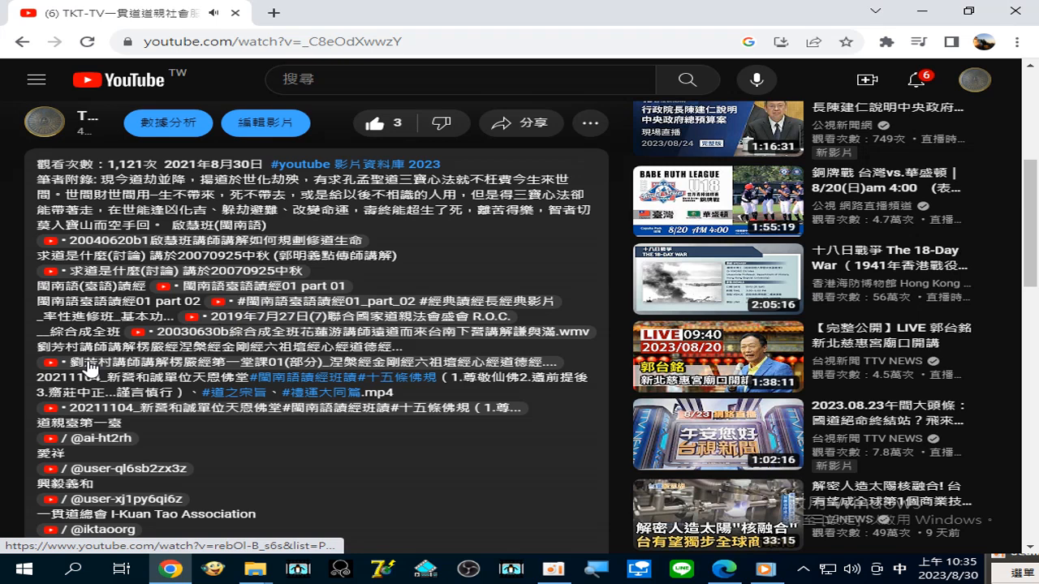
mouse_move(145, 378)
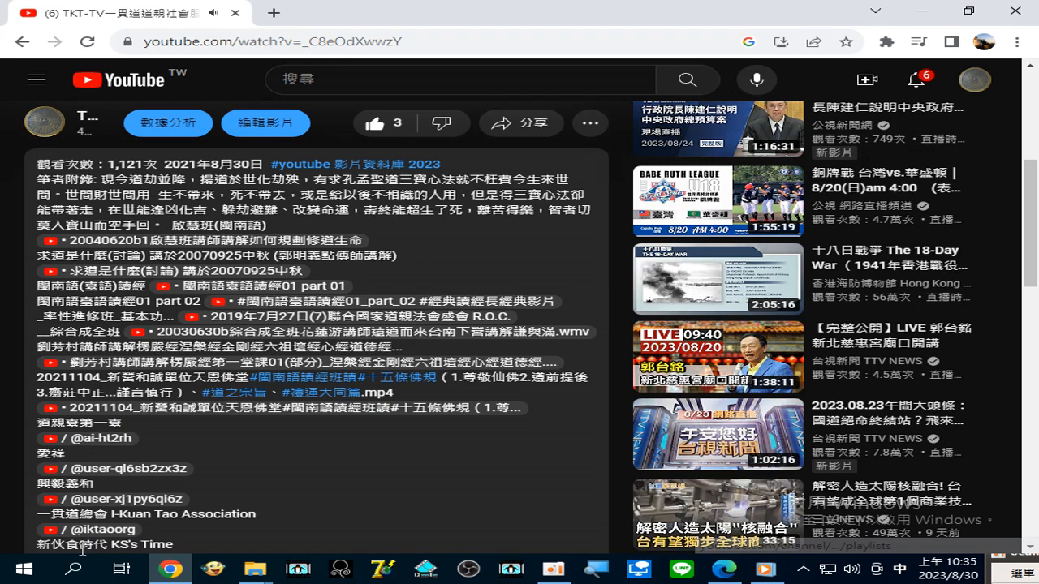
scroll(down, 3)
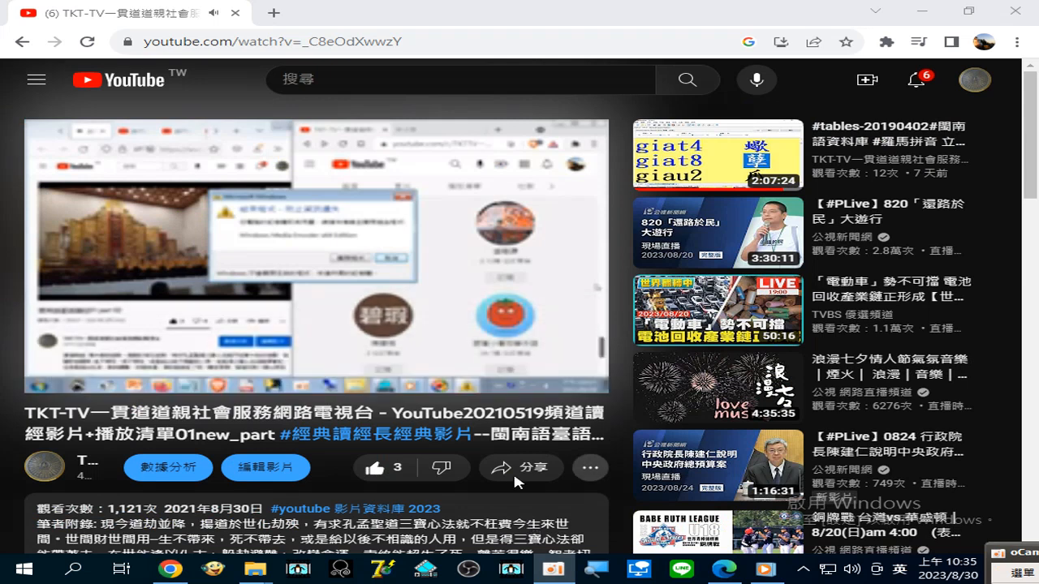
mouse_move(590, 468)
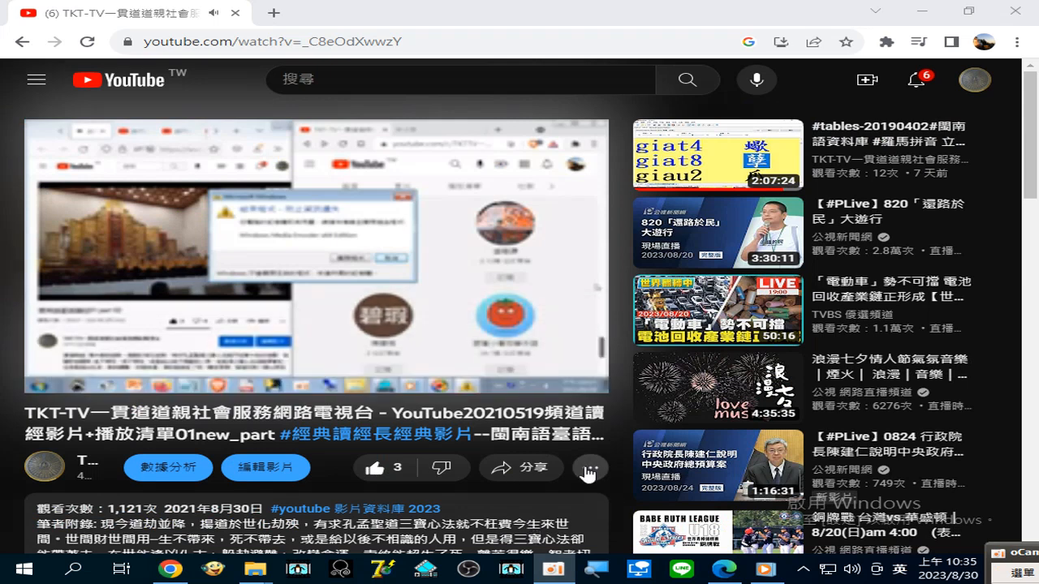
Step: Activate the YouTube search box at the top of the watch page to show suggested searches
click(1016, 38)
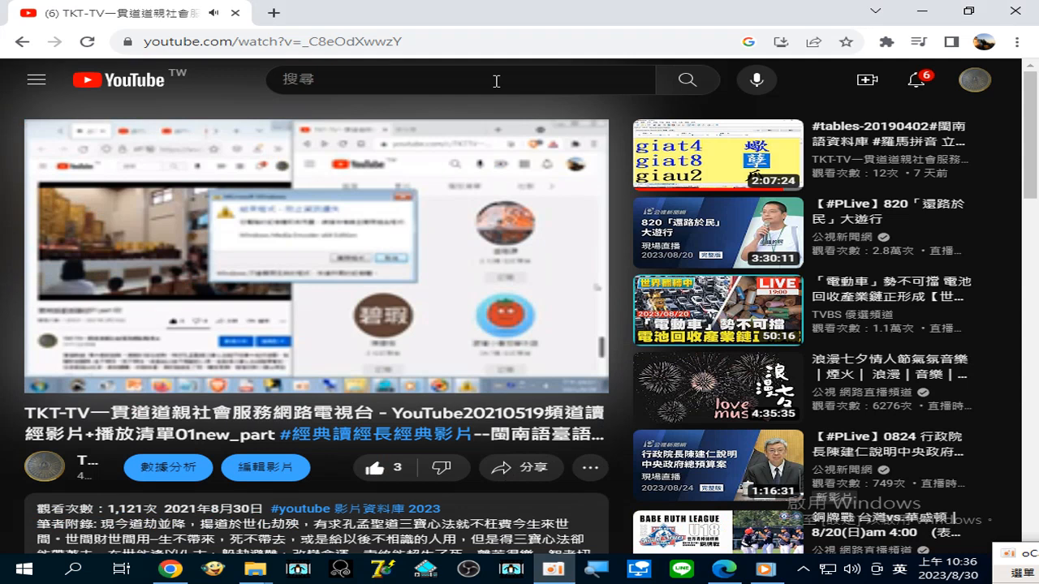
click(467, 79)
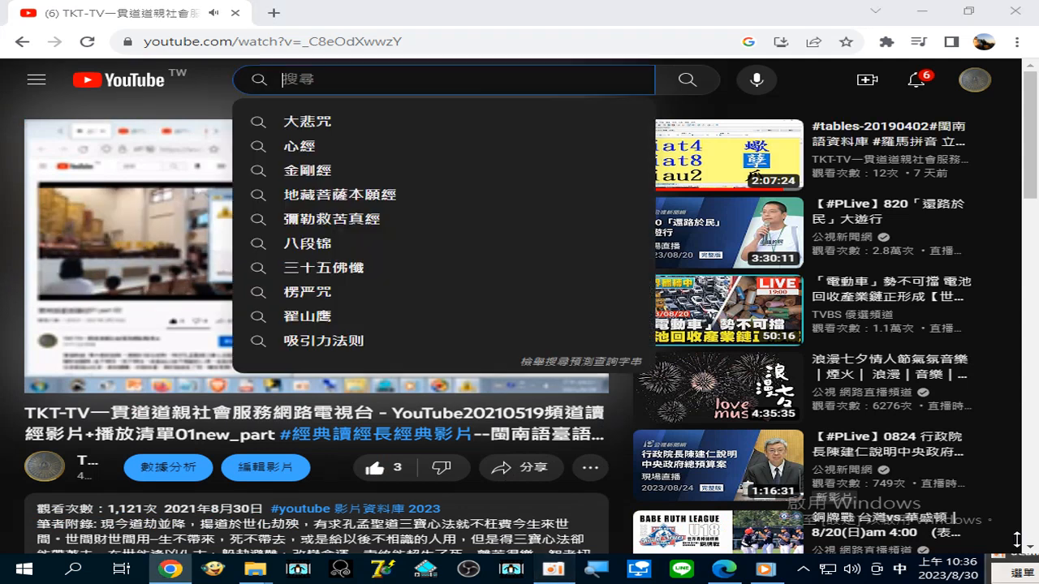